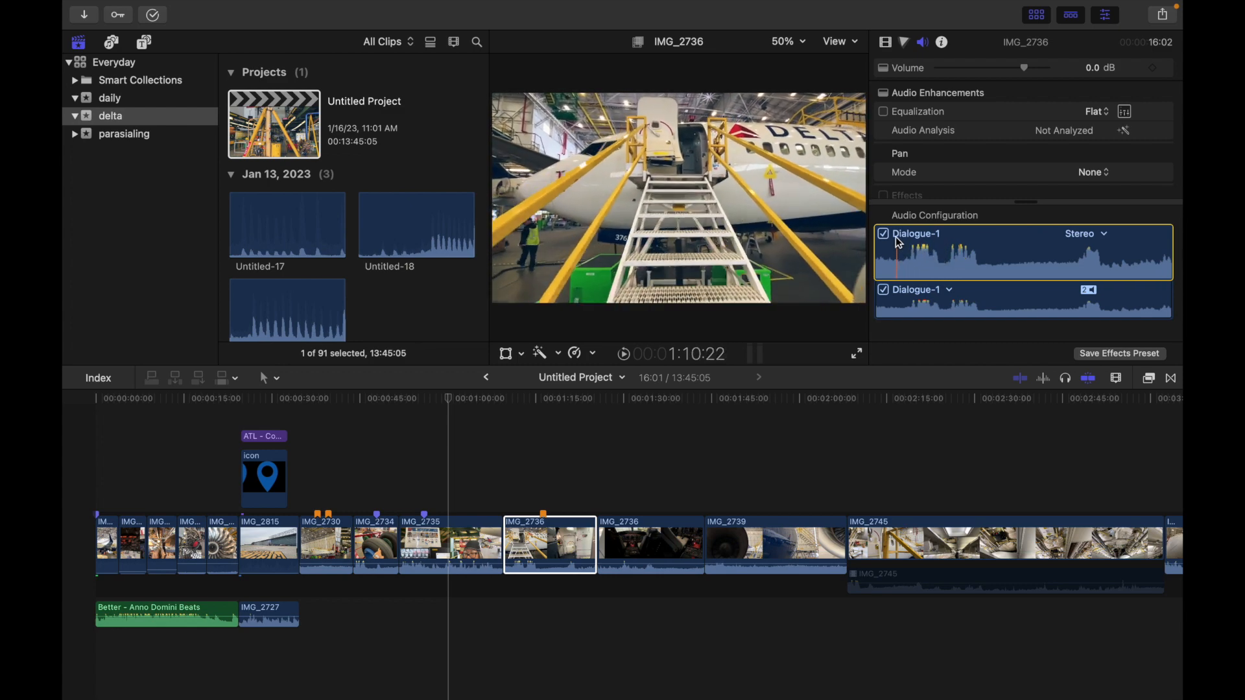
# Uncheck the Dialogue-1 audio component of clip IMG_2736, muting its sound.
pyautogui.click(883, 233)
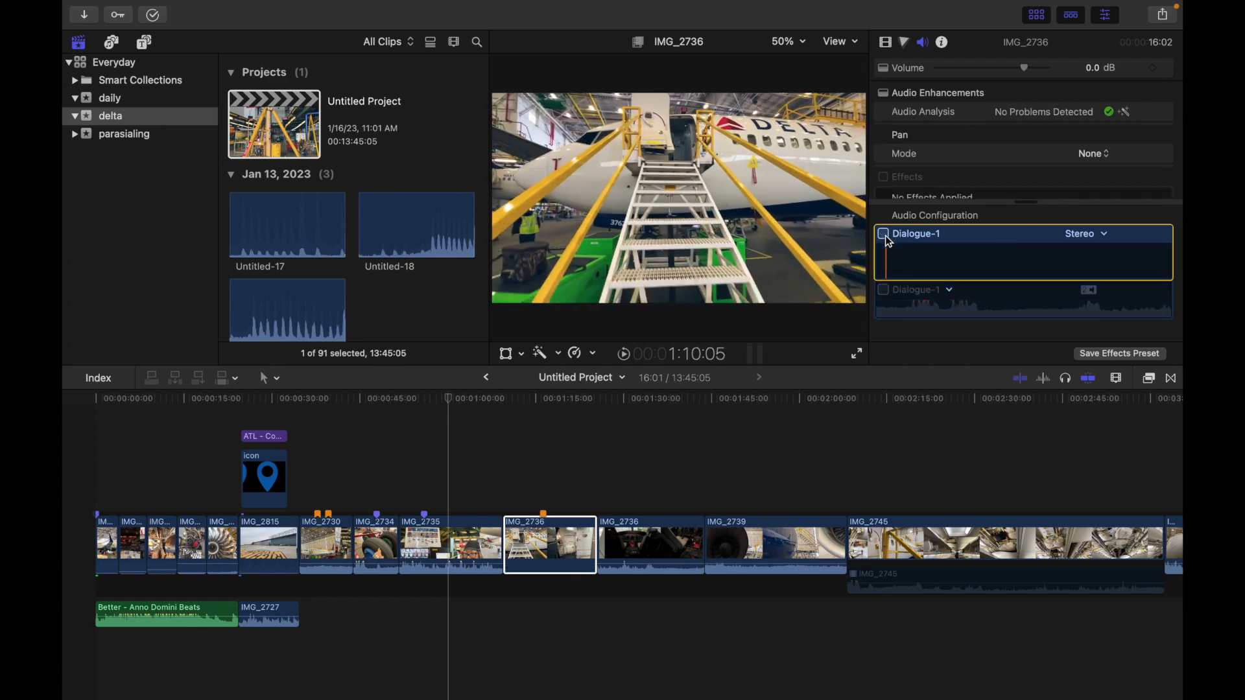
pyautogui.click(568, 546)
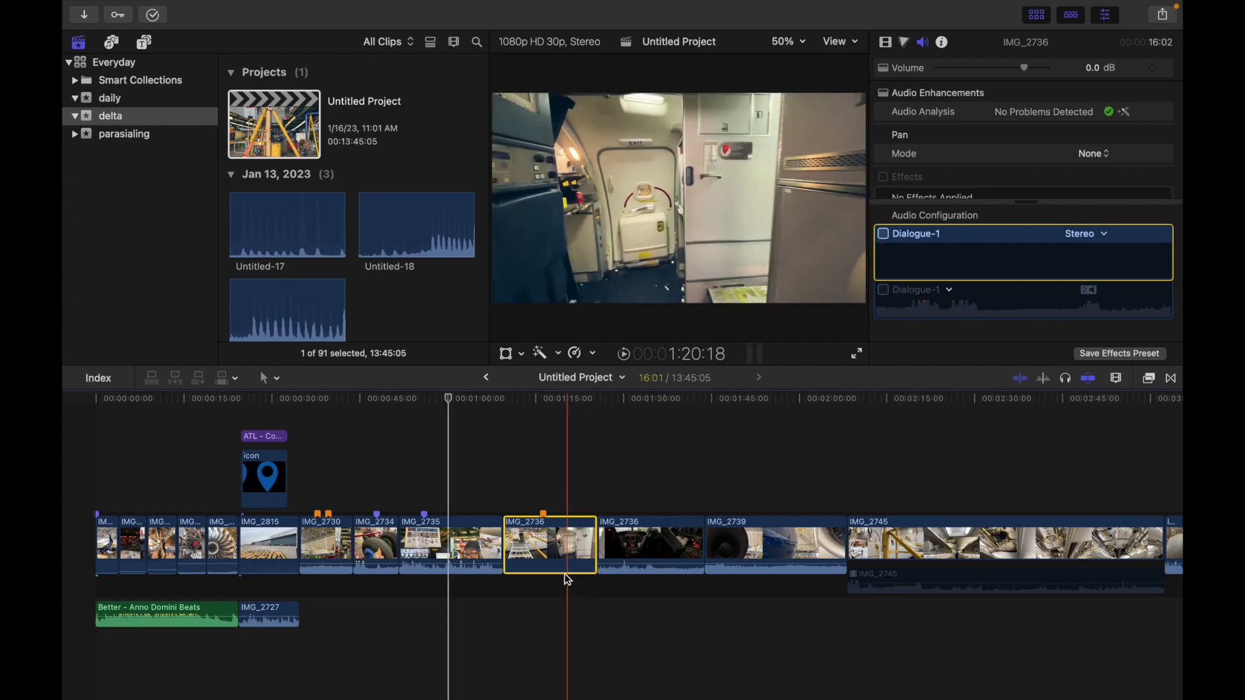